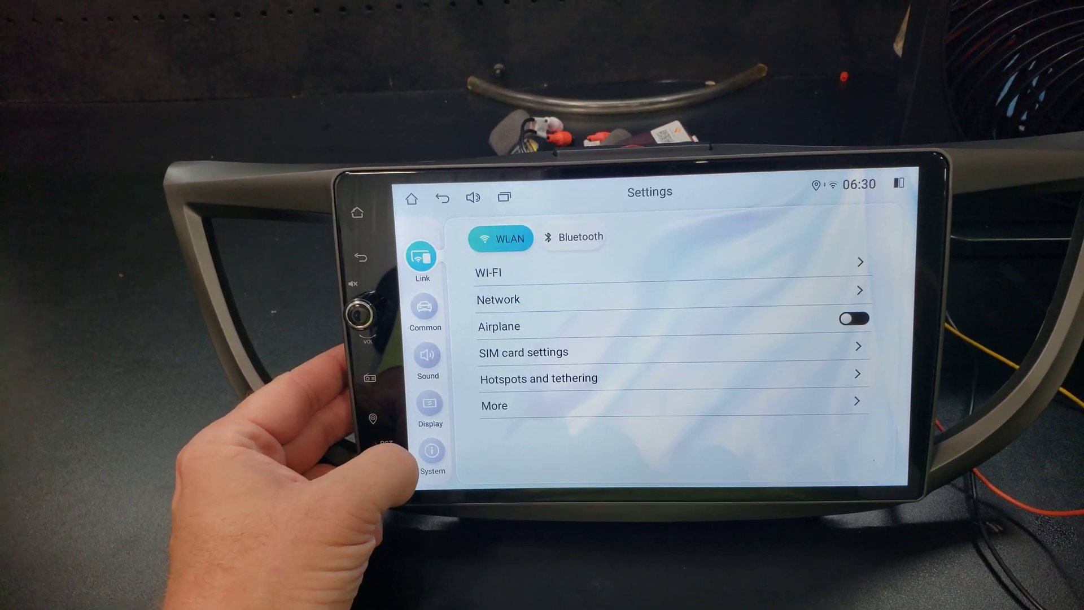
Open Display settings and the Reversing camera system options on the Reverse Camera tab
{"action": "left_click", "coordinate": [421, 411]}
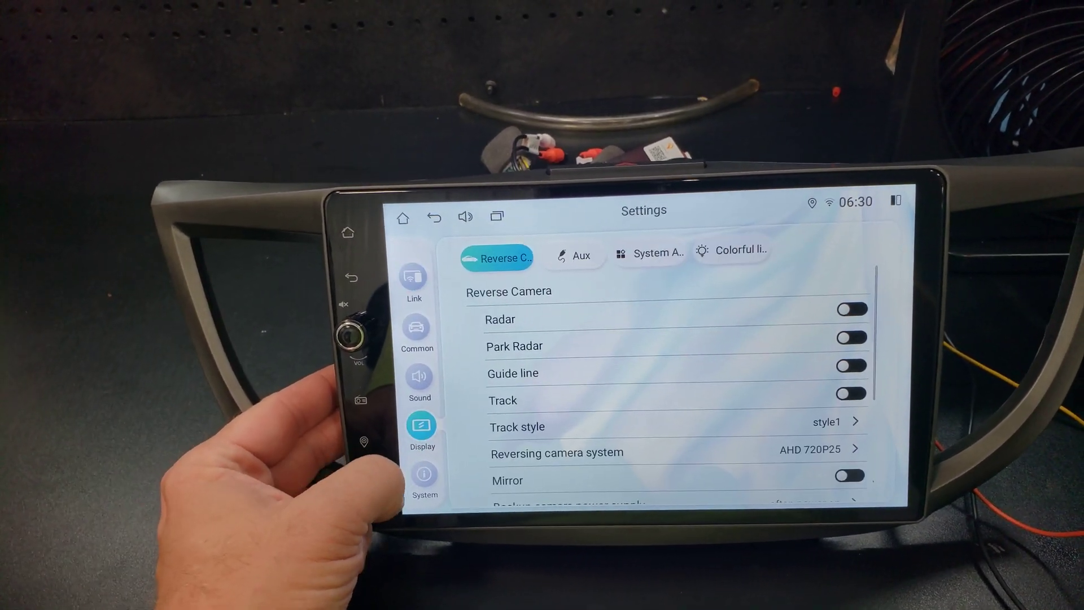
{"action": "left_click", "coordinate": [498, 258]}
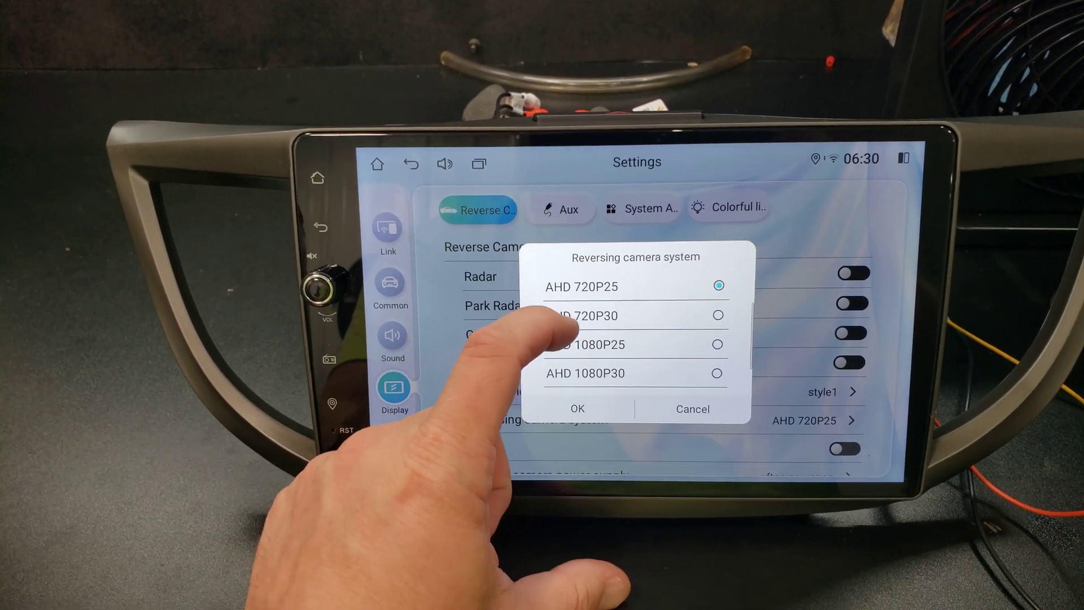
Scroll the camera format list to the top and confirm CVBS N
{"action": "scroll", "scroll_direction": "down", "scroll_amount": 3}
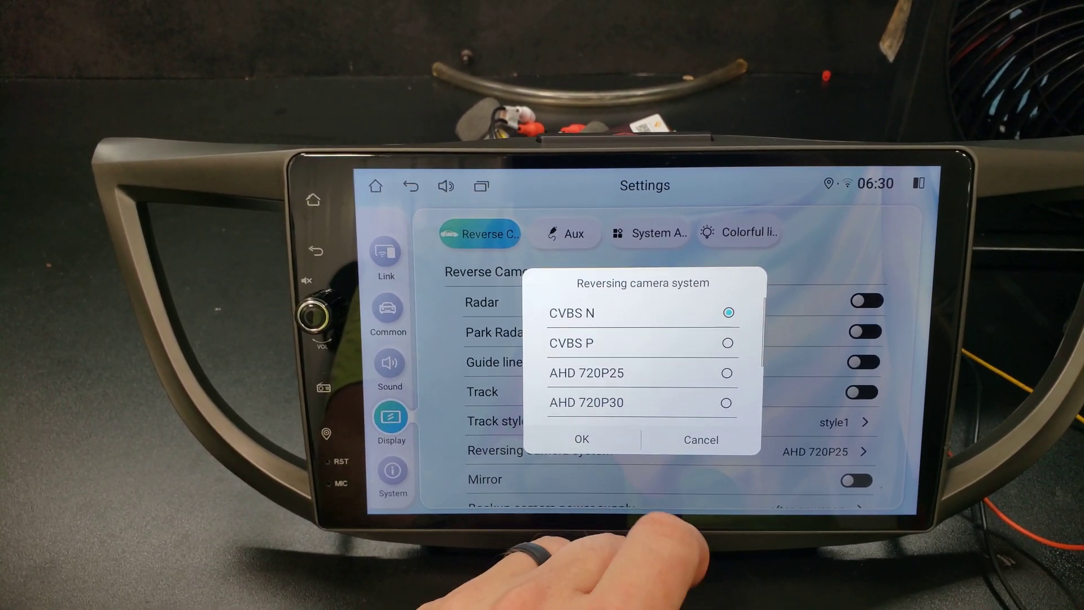
{"action": "left_click", "coordinate": [581, 439]}
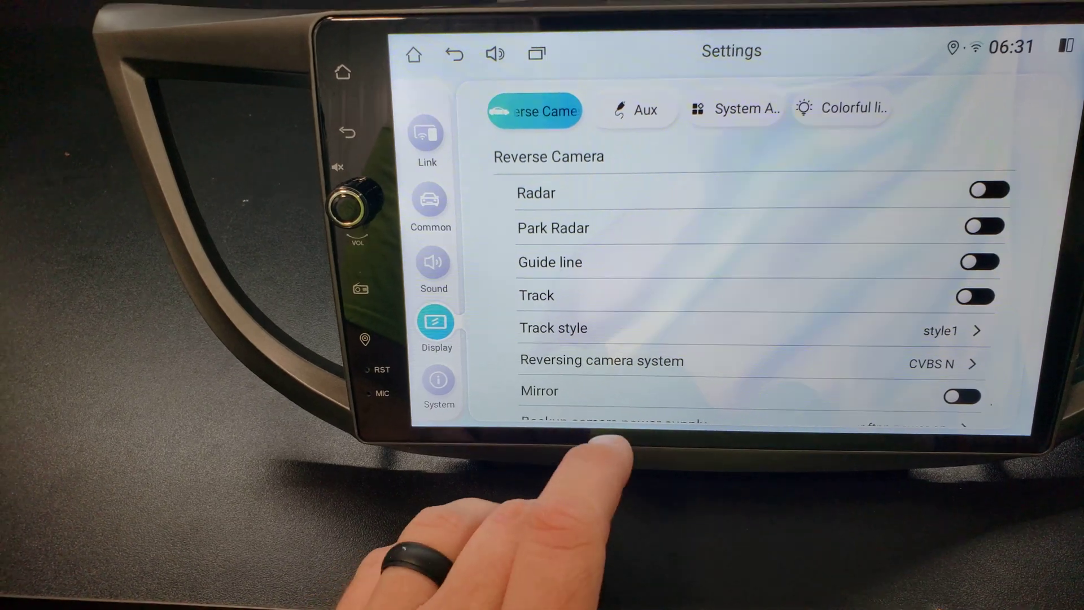
{"action": "left_click", "coordinate": [747, 360]}
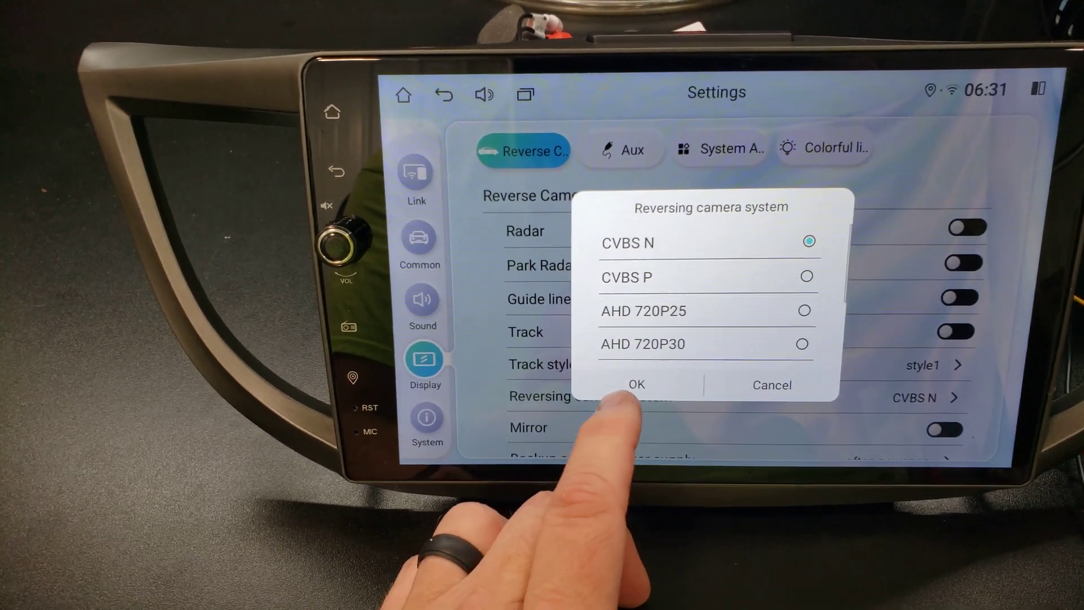
{"action": "left_click", "coordinate": [635, 384]}
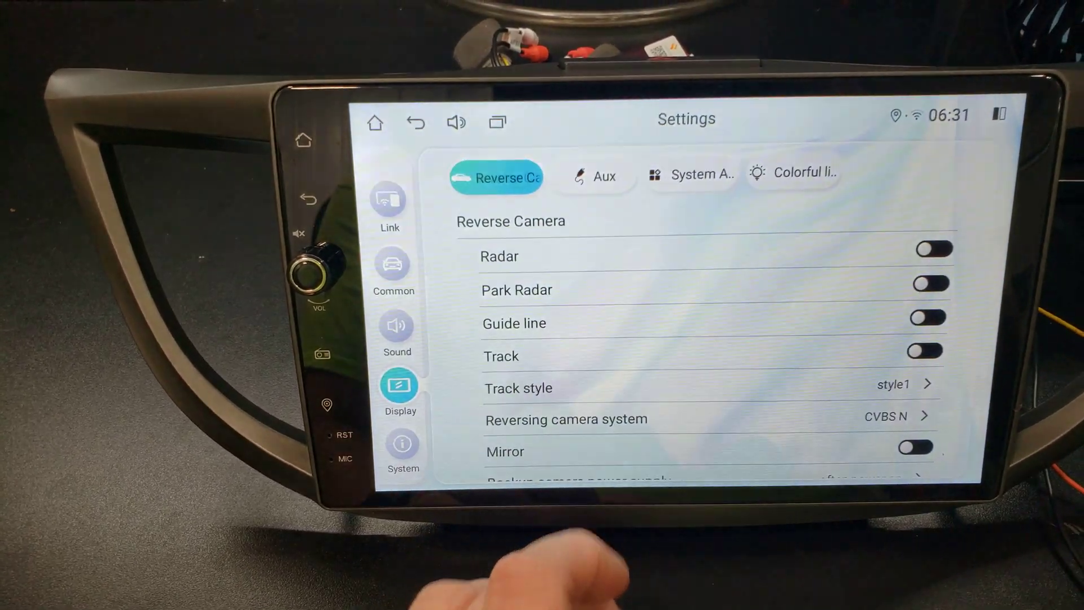